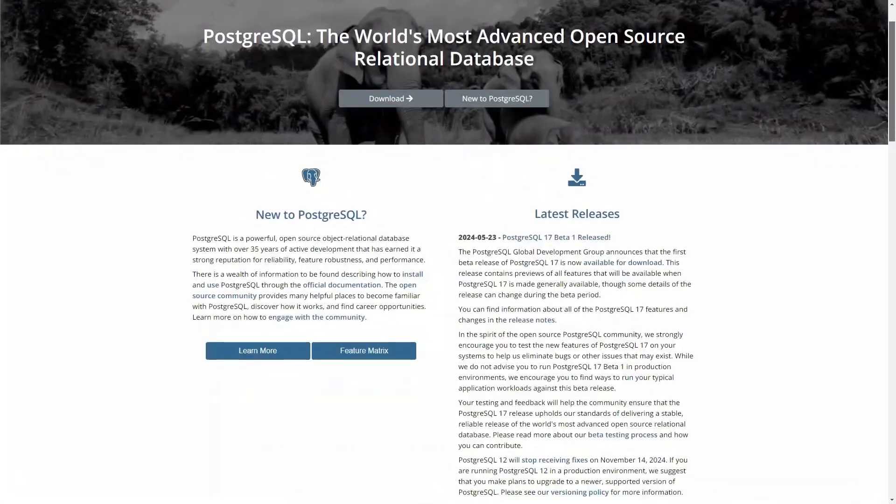
- Reach the Downloads page via the Download button under Latest Releases
scroll(down, 3)
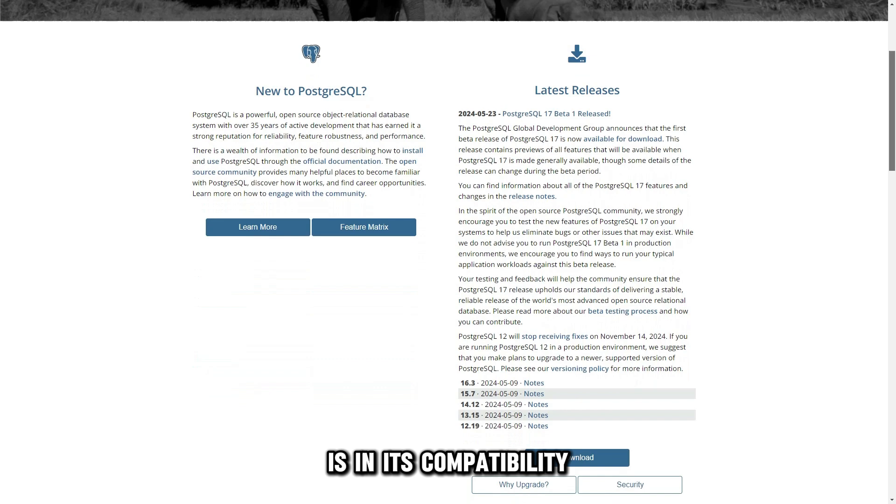
scroll(down, 3)
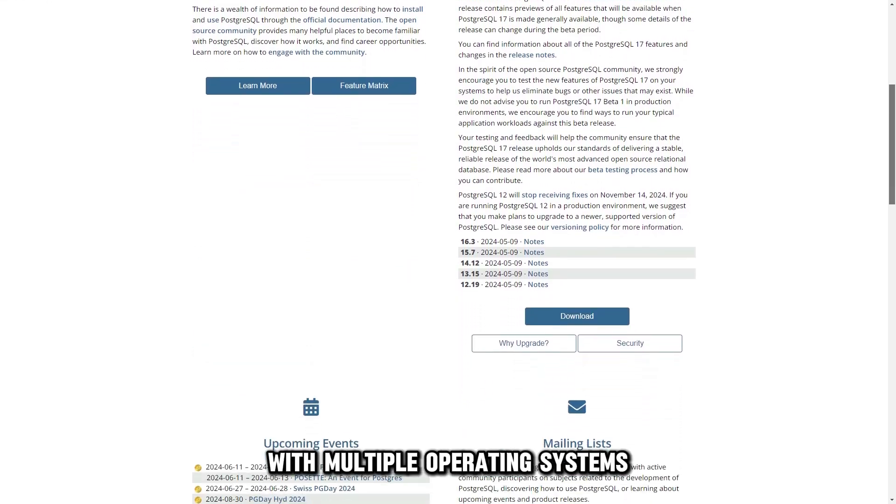
click(577, 315)
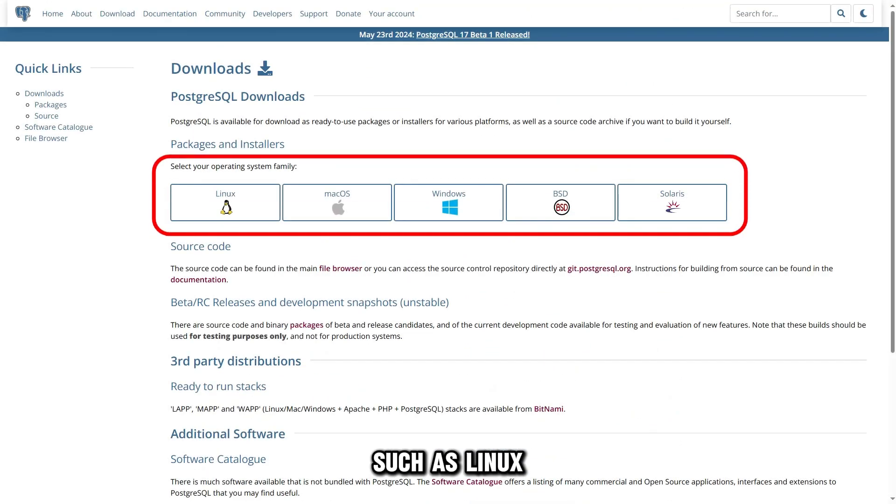